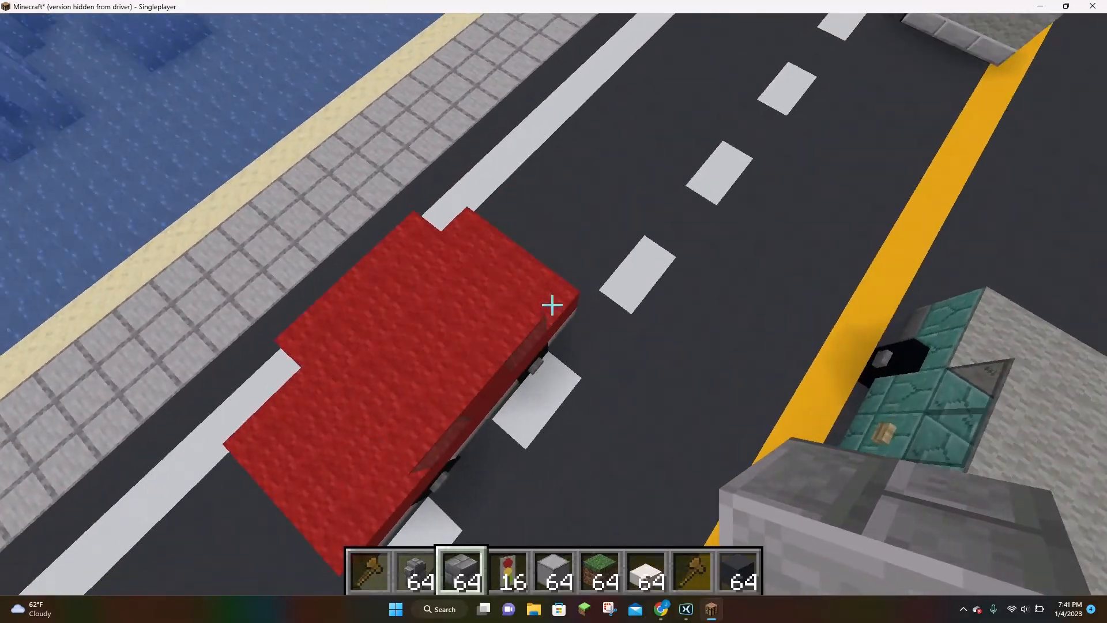
pyautogui.moveTo(554, 306)
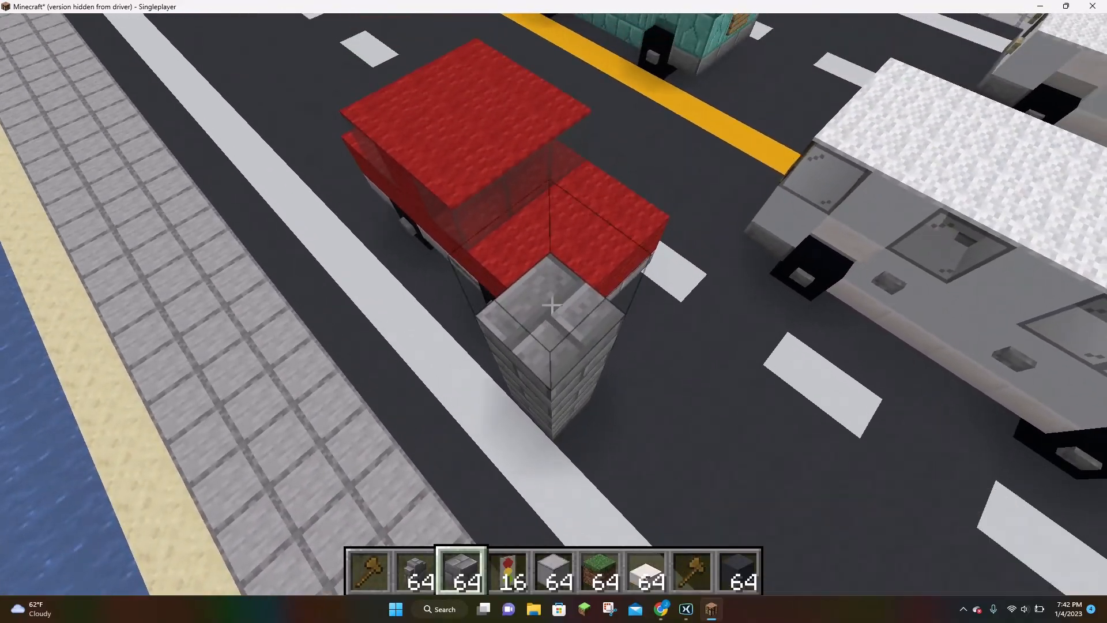
# Step: Mark the car's region corners at (260, 69, -805) and (264, 65, -812) with the wooden axe
pyautogui.click(552, 304)
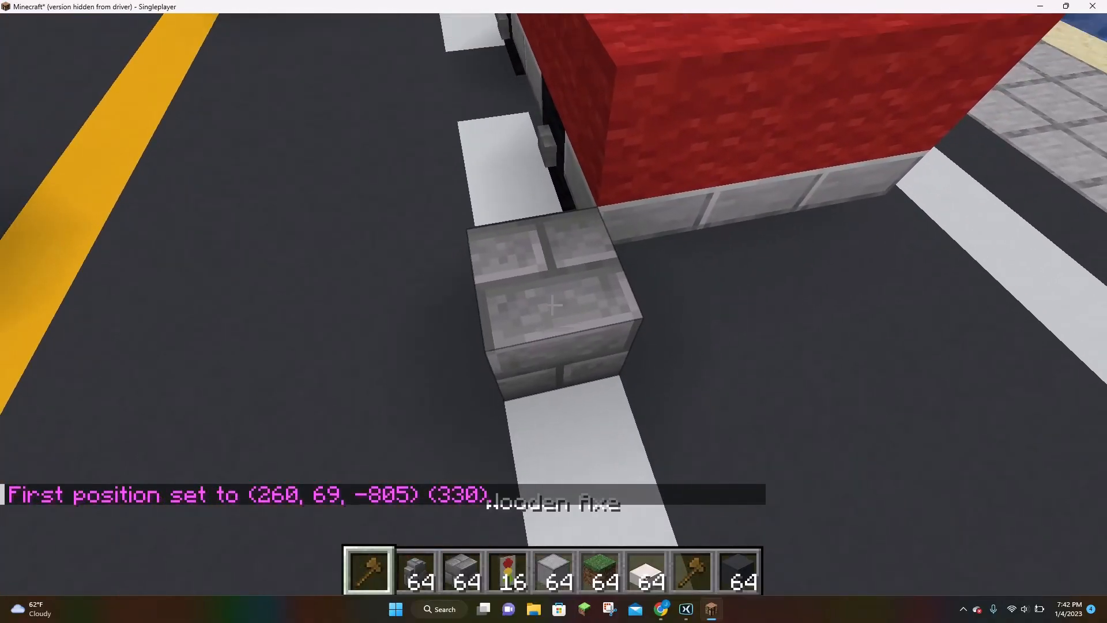
pyautogui.rightClick(552, 306)
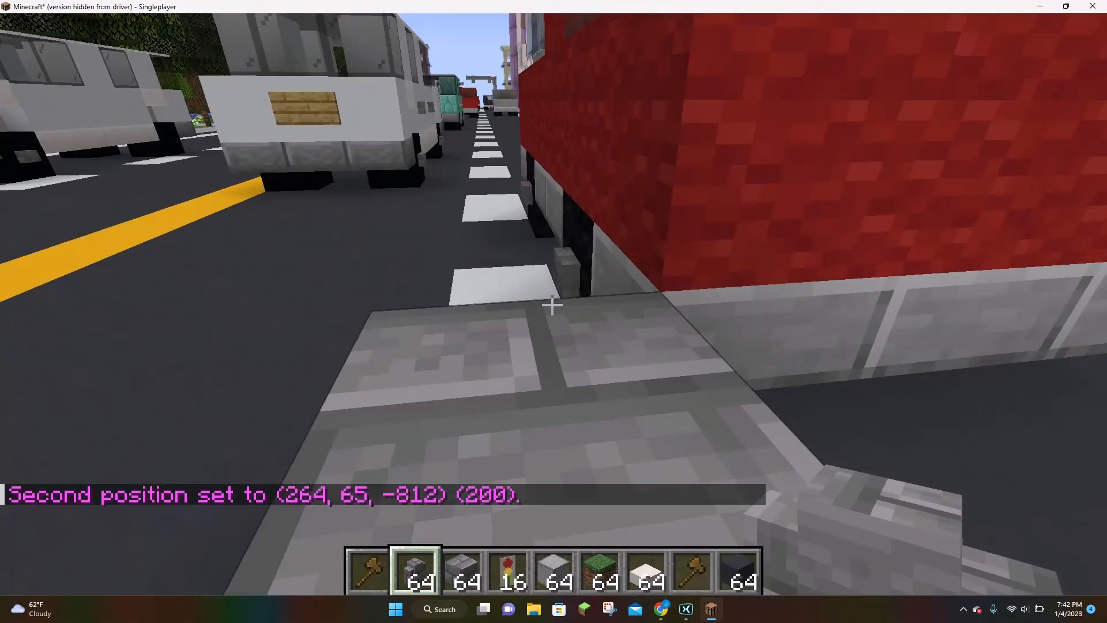
pyautogui.moveTo(553, 303)
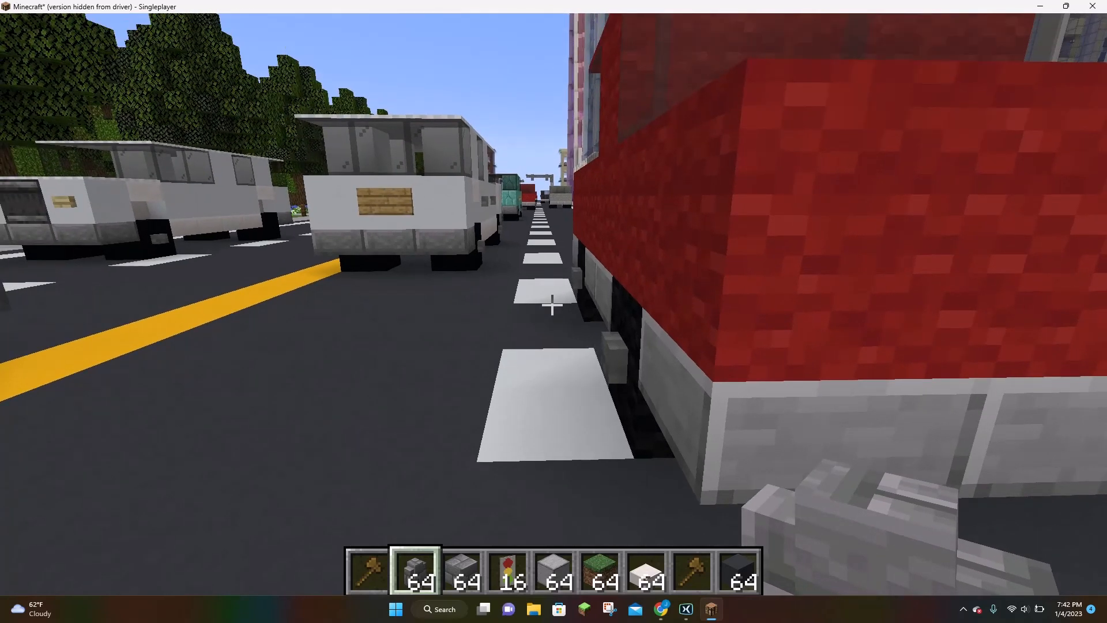
# Step: Run //copy in chat to put the car's 200 blocks on the WorldEdit clipboard
pyautogui.write('//br')
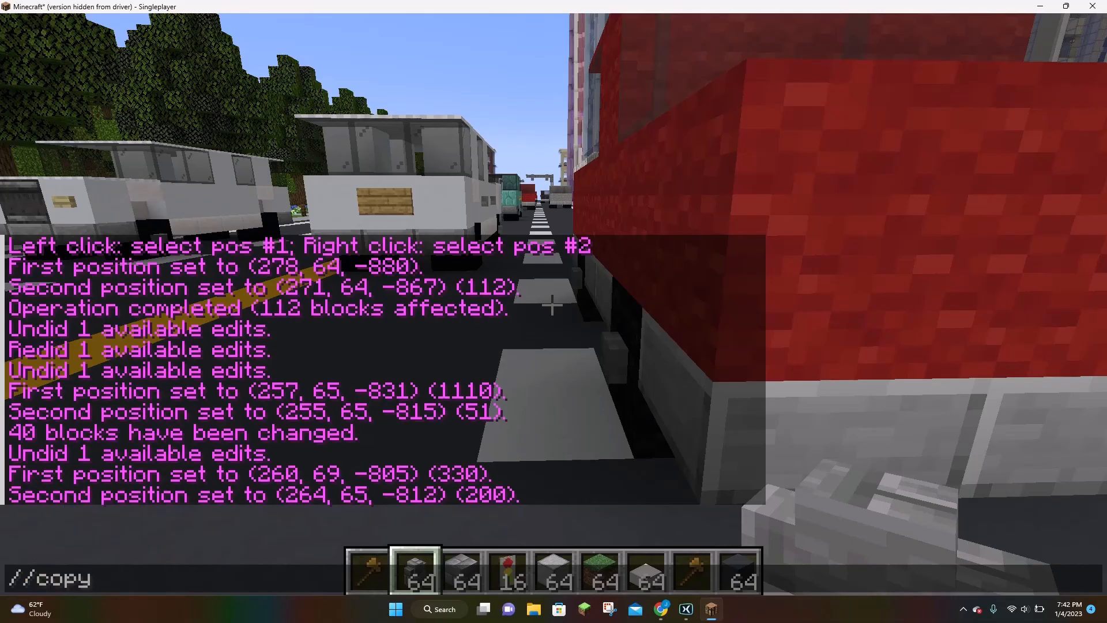
pyautogui.press('Return')
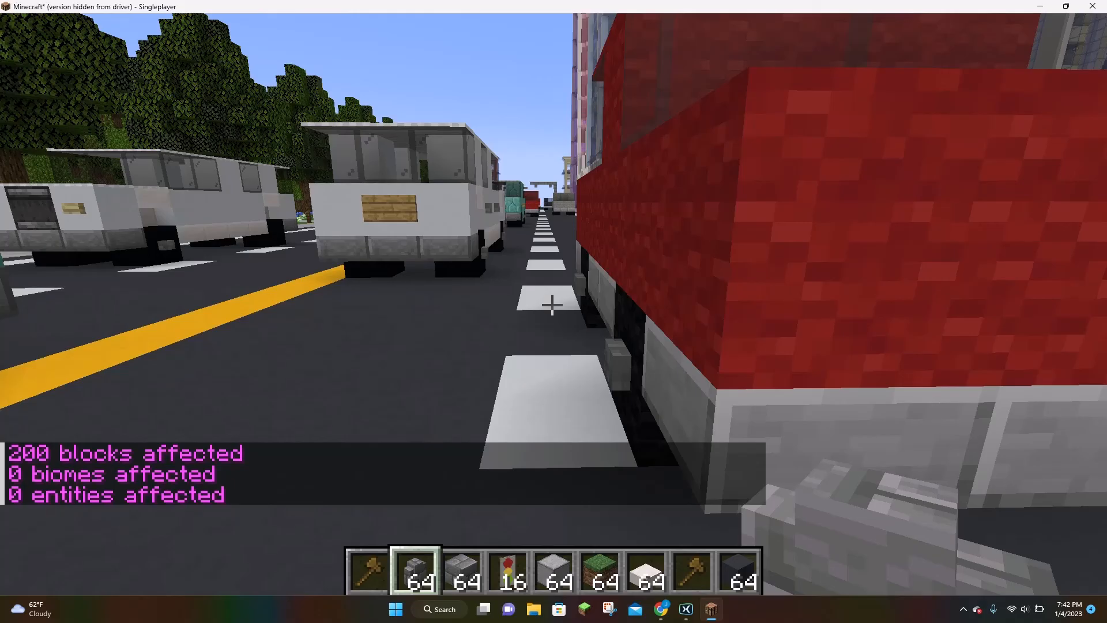
pyautogui.moveTo(554, 305)
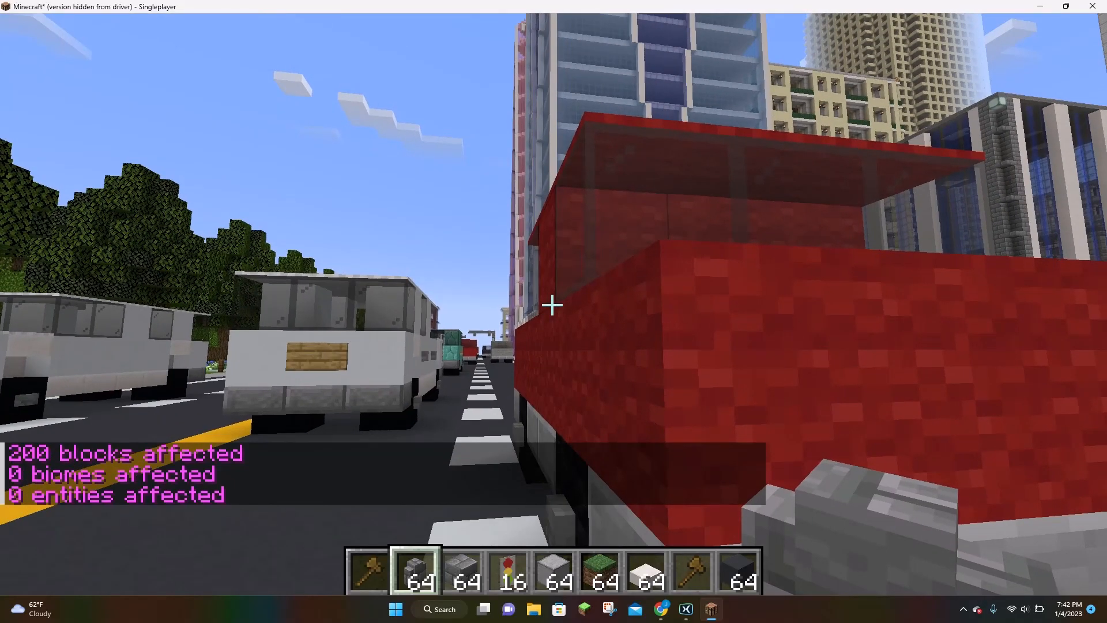
pyautogui.moveTo(554, 305)
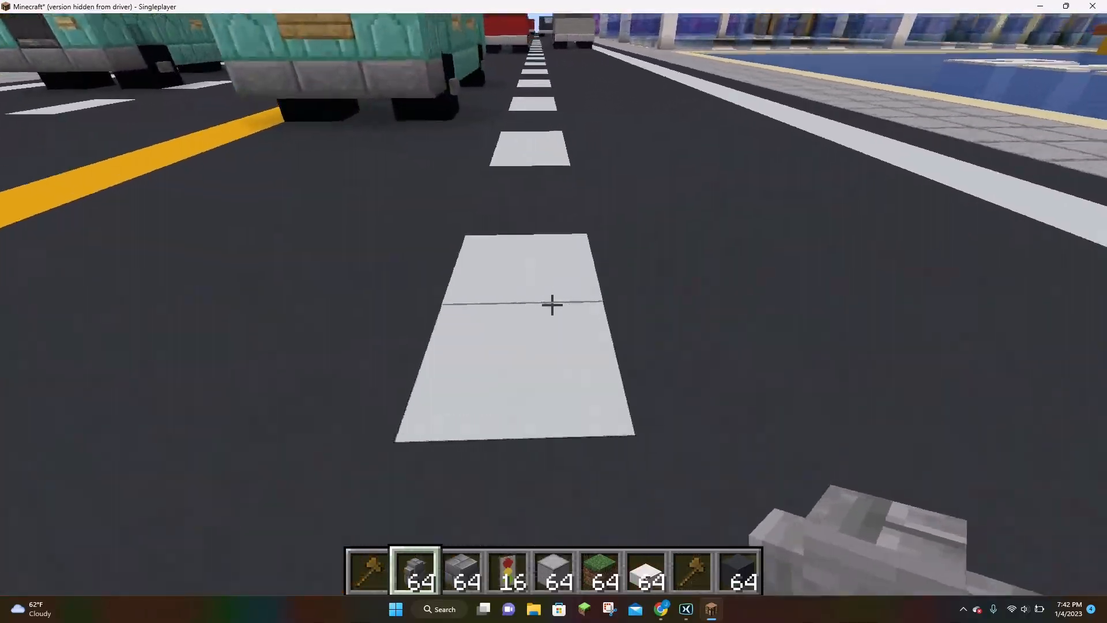
pyautogui.moveTo(551, 305)
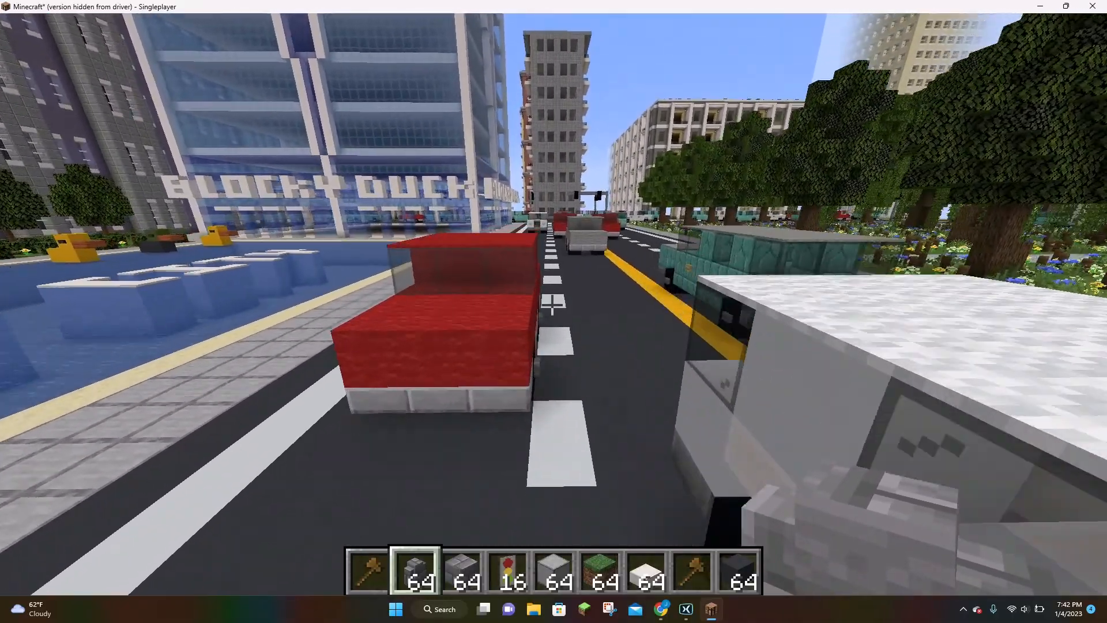
pyautogui.moveTo(553, 306)
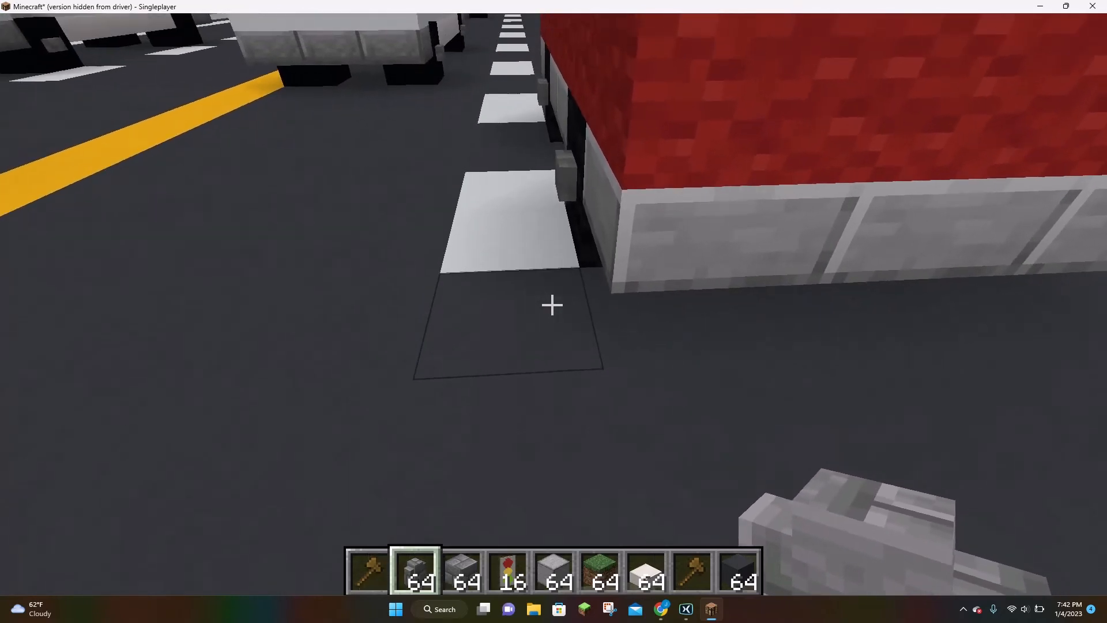
pyautogui.moveTo(553, 305)
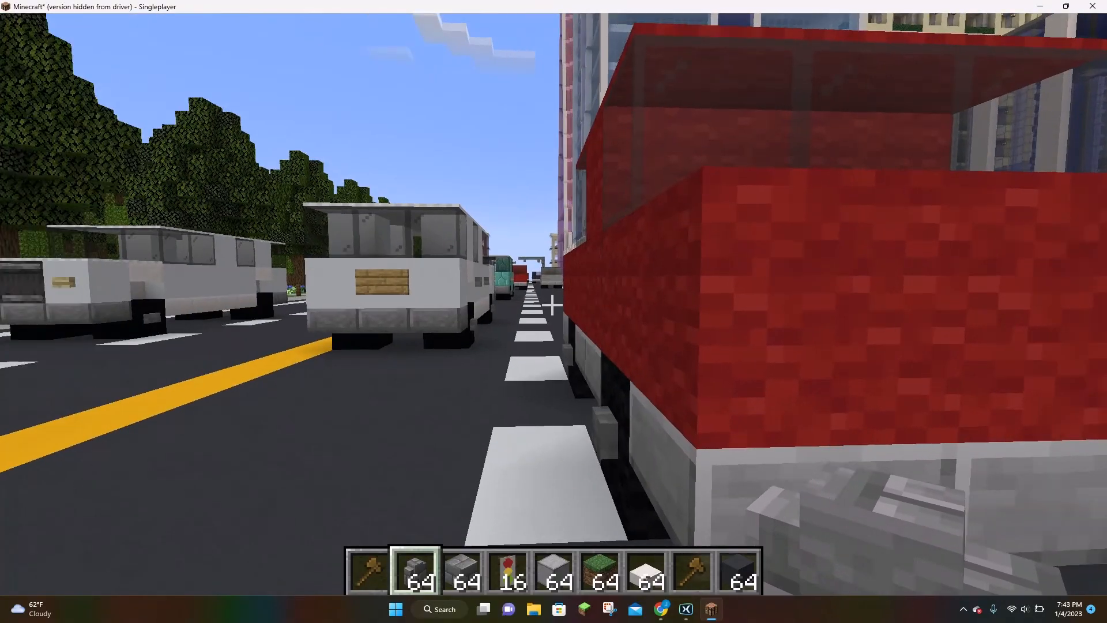
pyautogui.press('F3')
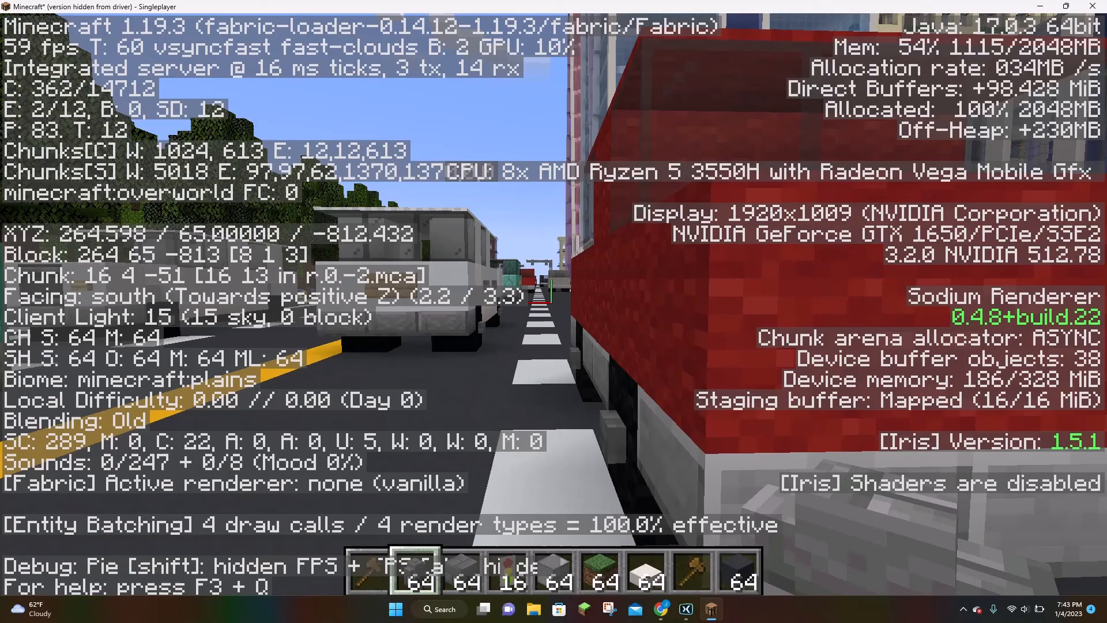
pyautogui.press('F3')
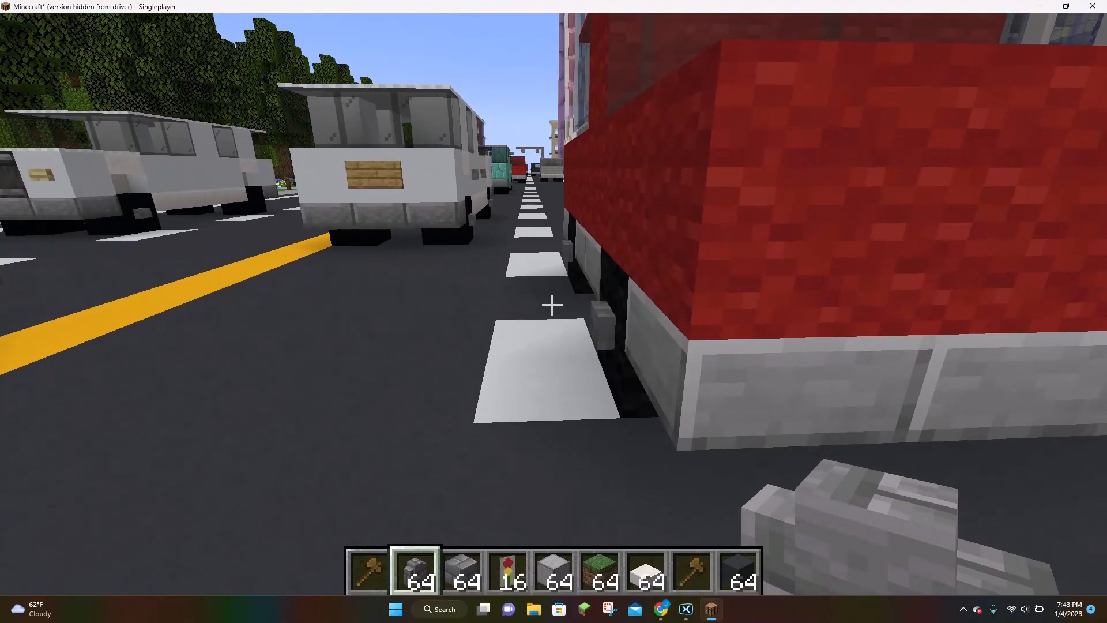
pyautogui.moveTo(554, 305)
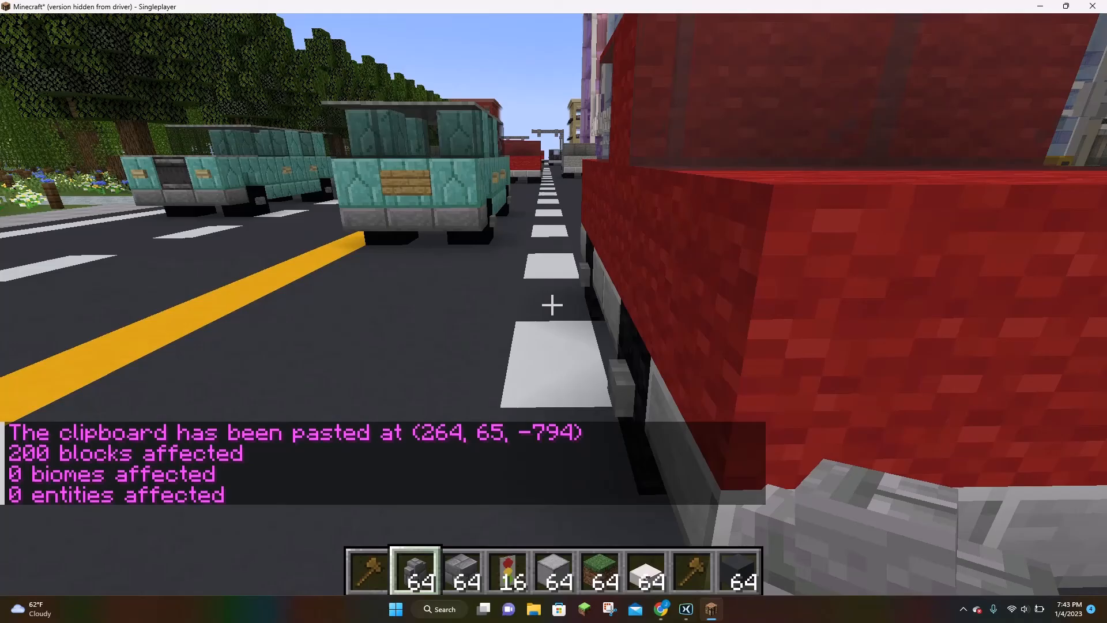
pyautogui.moveTo(553, 305)
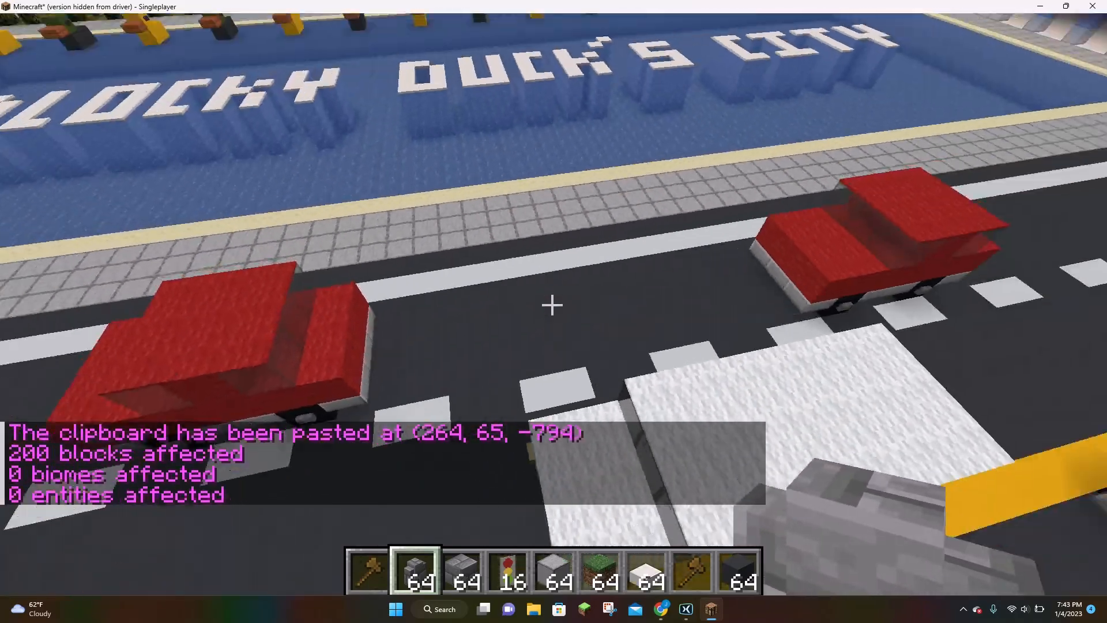
pyautogui.moveTo(554, 304)
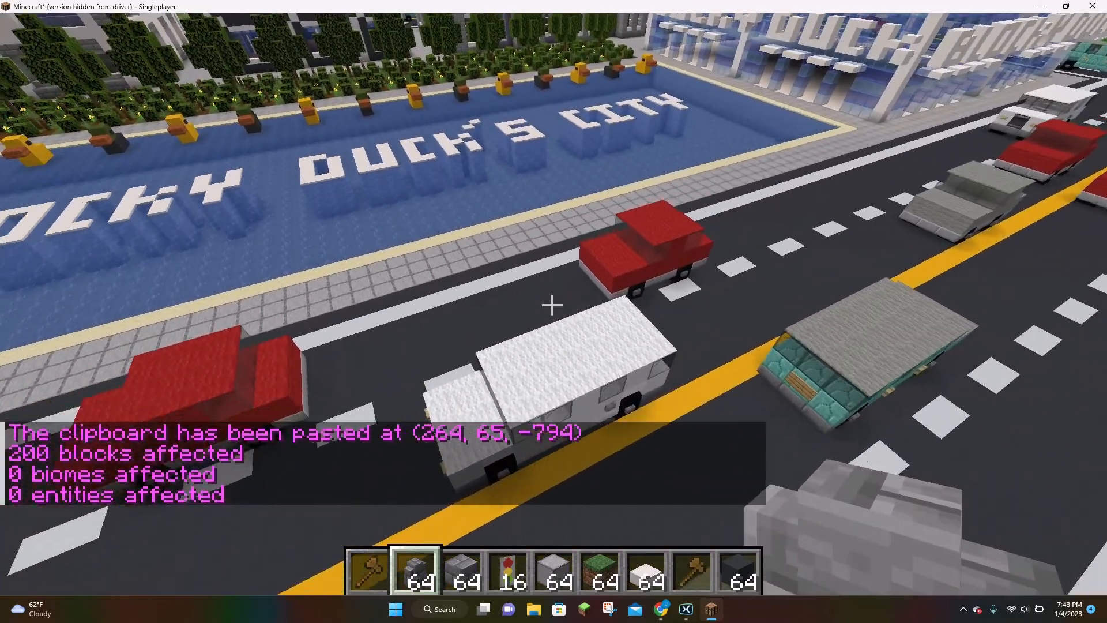
pyautogui.moveTo(553, 305)
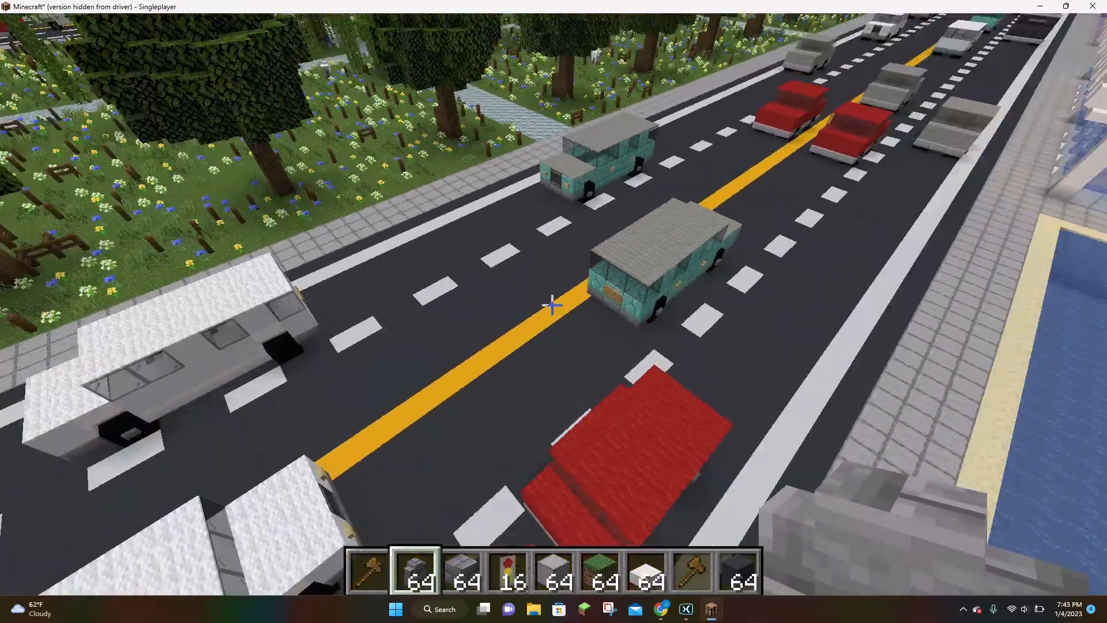
pyautogui.moveTo(554, 304)
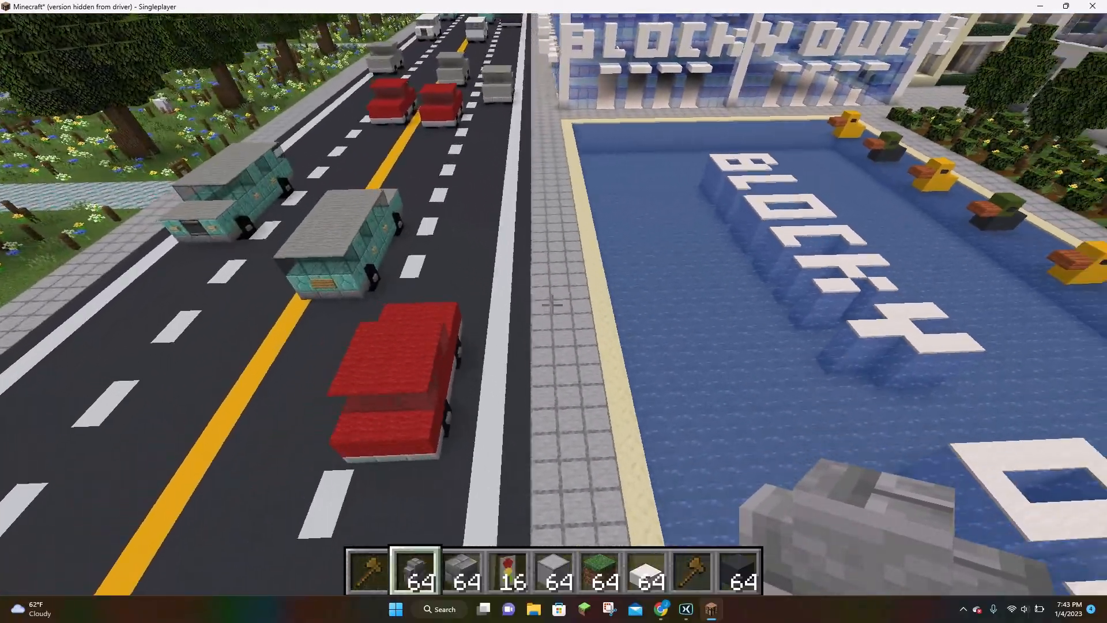